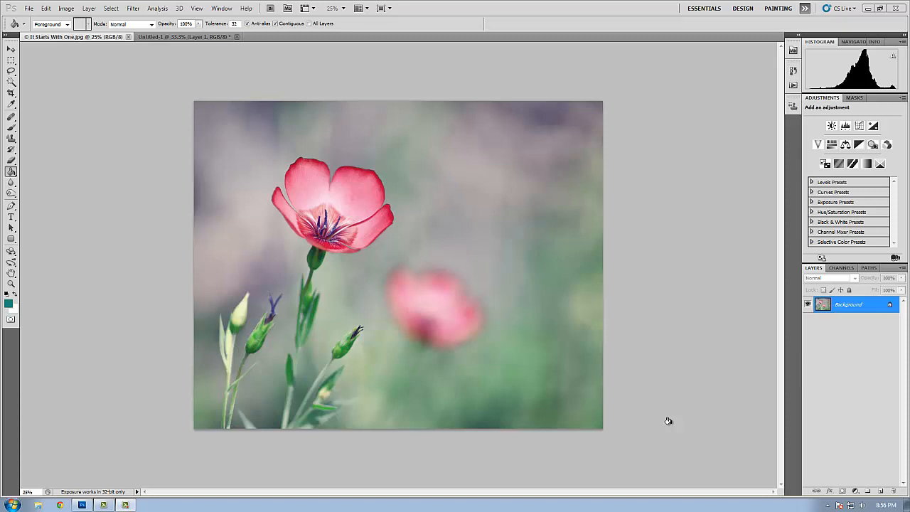
pyautogui.moveTo(663, 396)
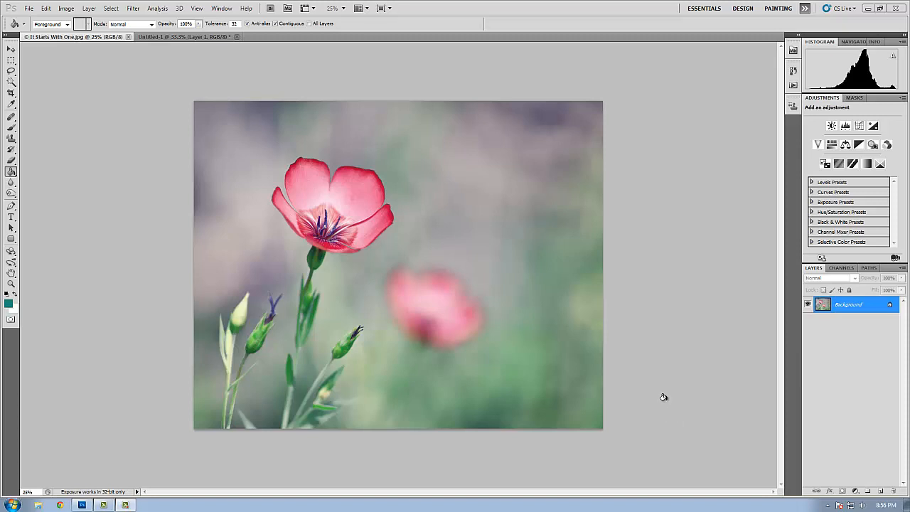
pyautogui.moveTo(148, 146)
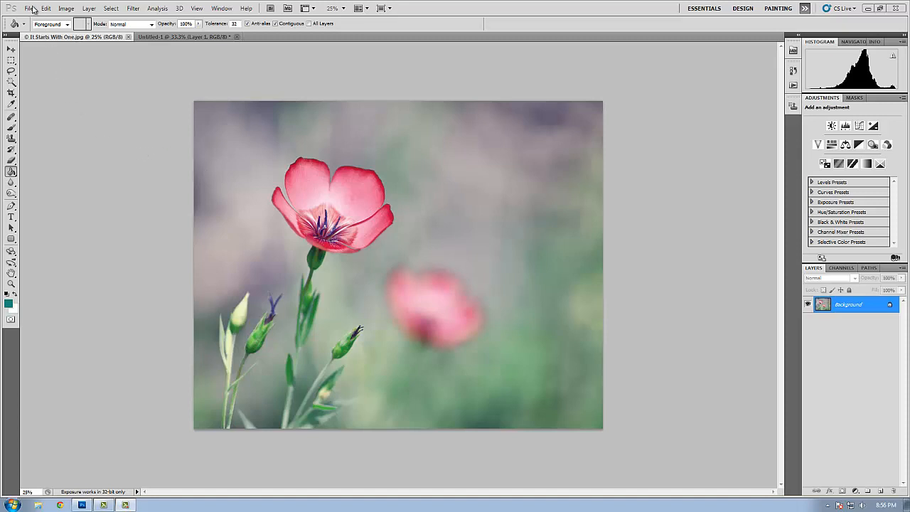
# Start placing a file and pick the Invent (Variation) texture from the texture folder.
pyautogui.click(29, 9)
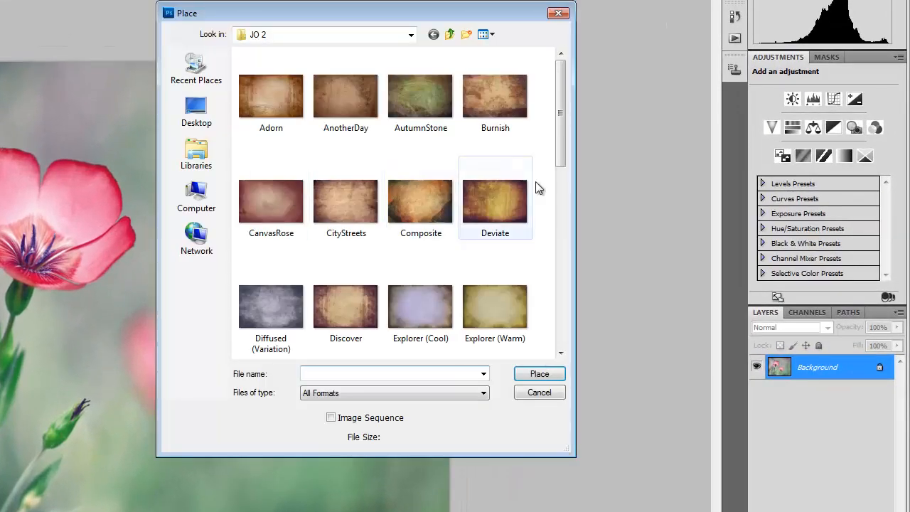
pyautogui.scroll(-3)
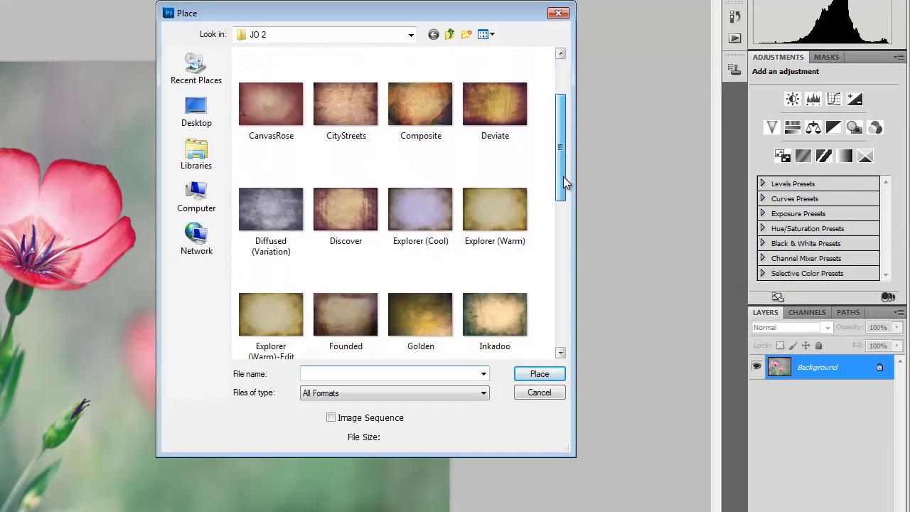
pyautogui.scroll(-3)
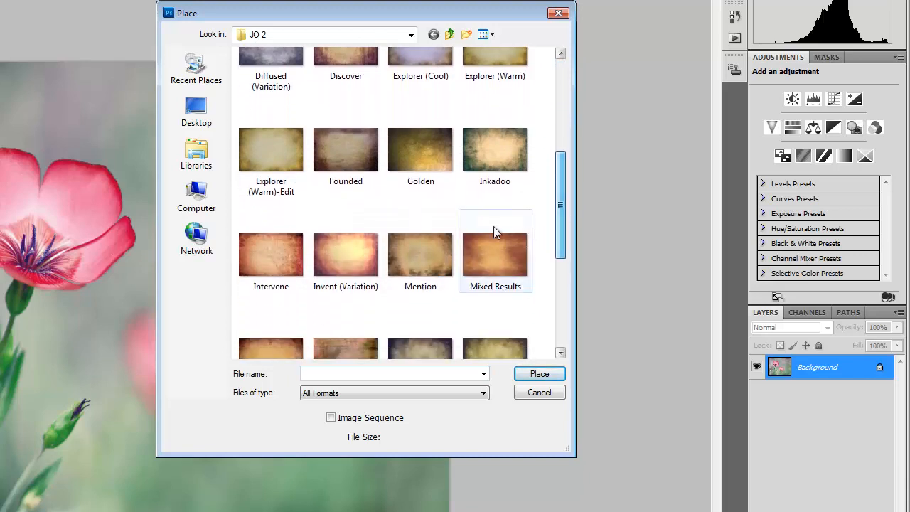
pyautogui.moveTo(346, 254)
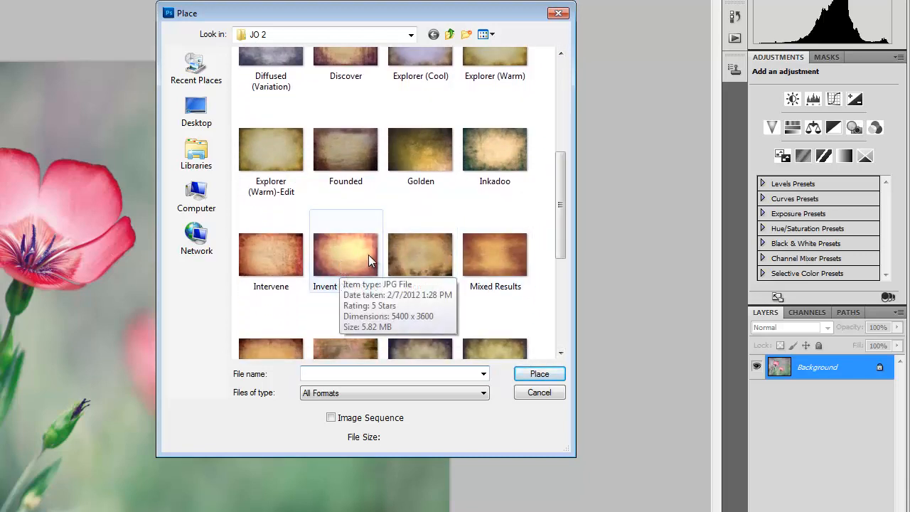
pyautogui.click(346, 253)
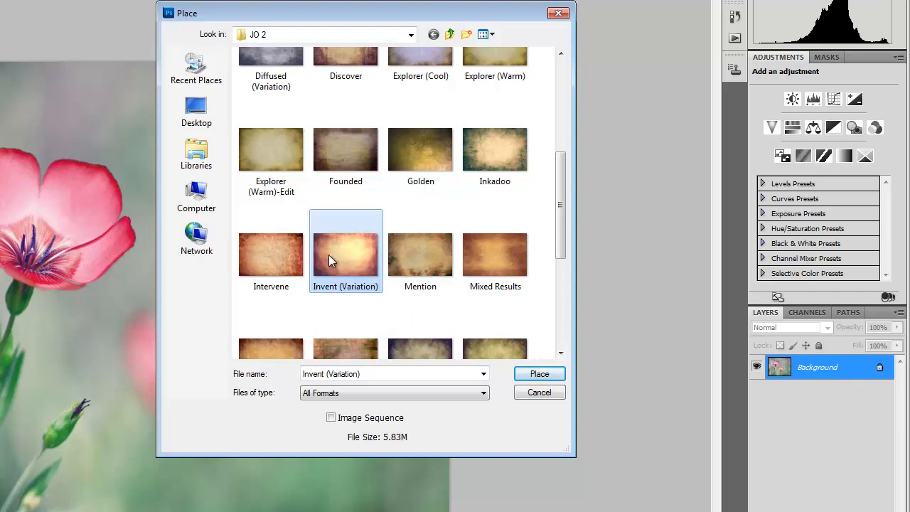
pyautogui.moveTo(346, 255)
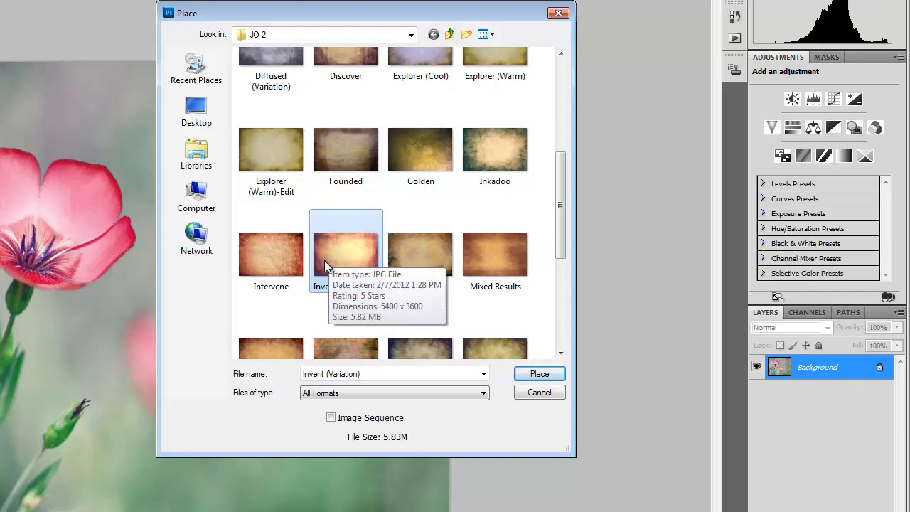
pyautogui.moveTo(345, 261)
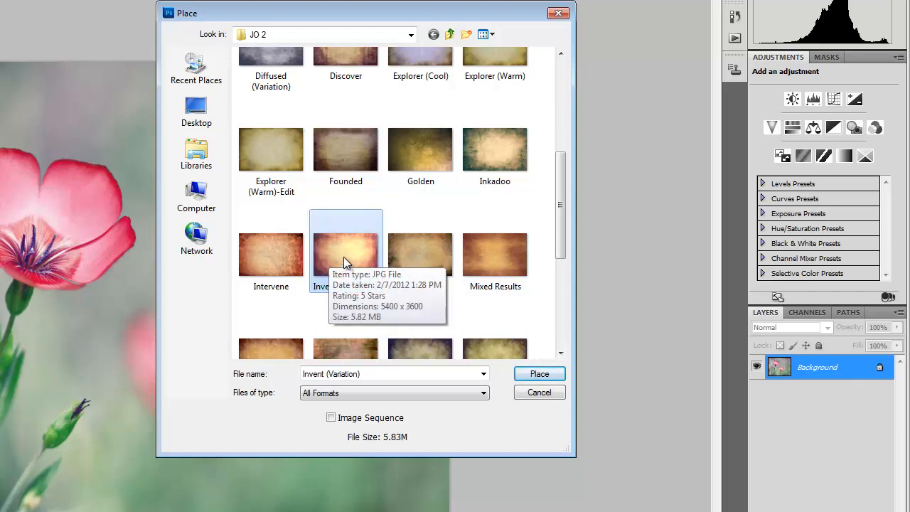
pyautogui.moveTo(415, 269)
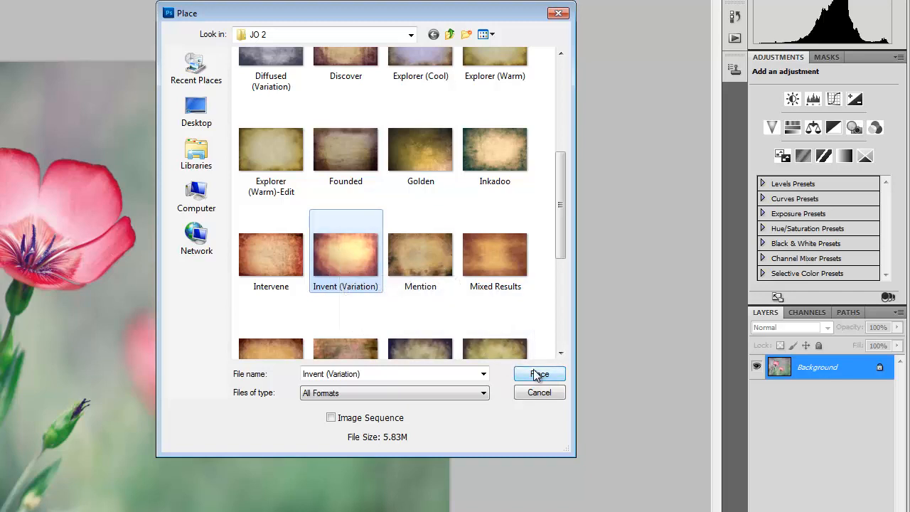
# Place the Invent (Variation) texture as a new layer covering the flower photo.
pyautogui.click(538, 375)
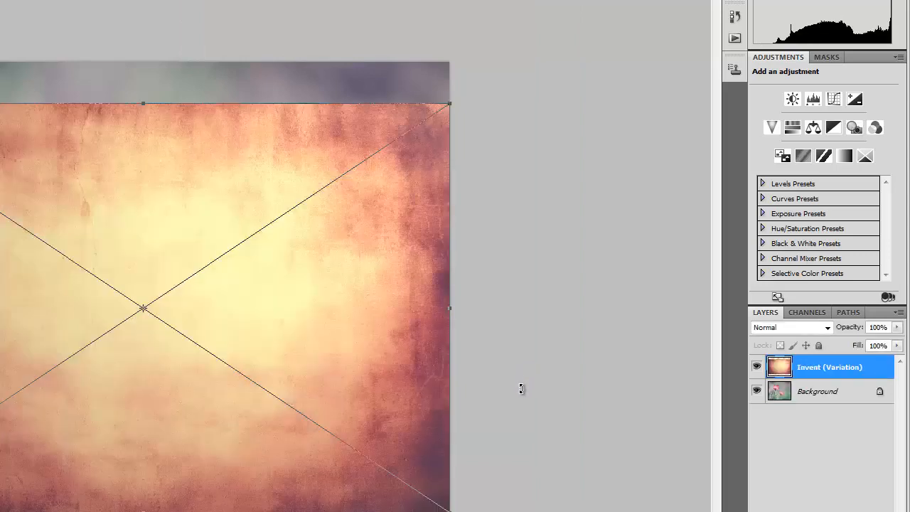
pyautogui.moveTo(136, 120)
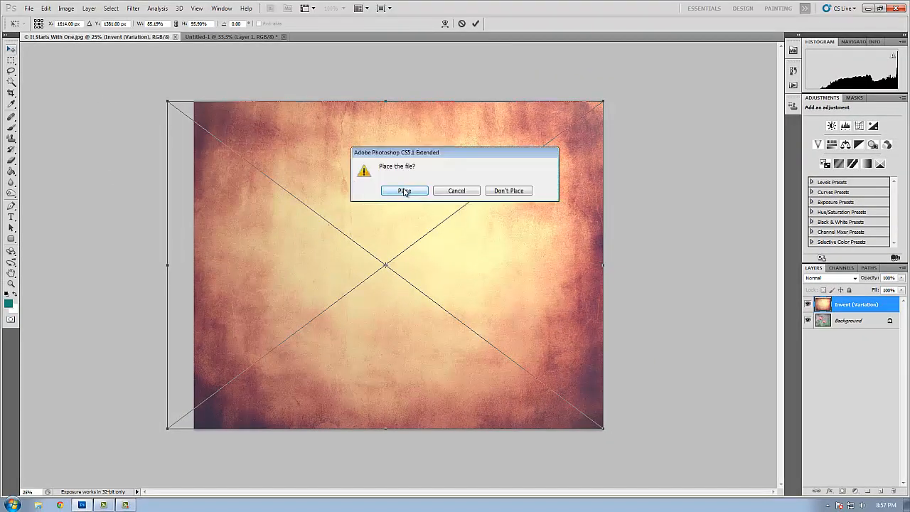
pyautogui.click(403, 190)
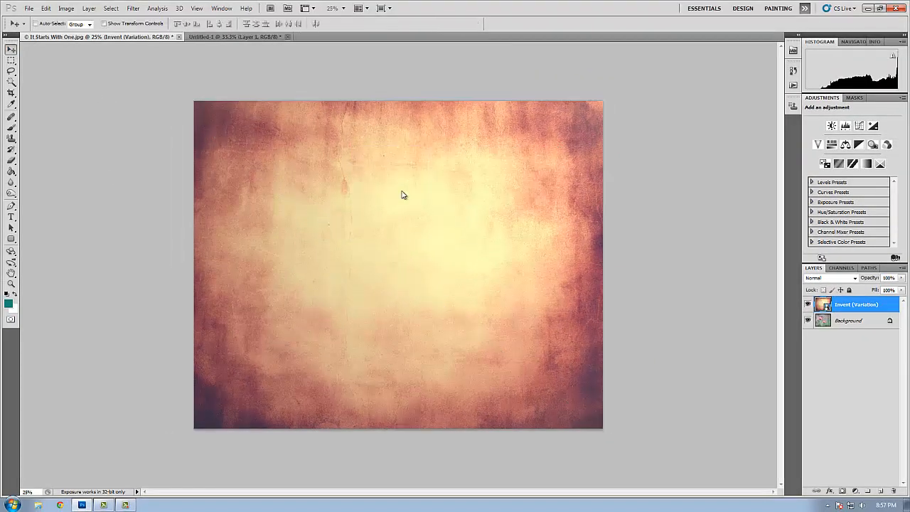
pyautogui.moveTo(847, 283)
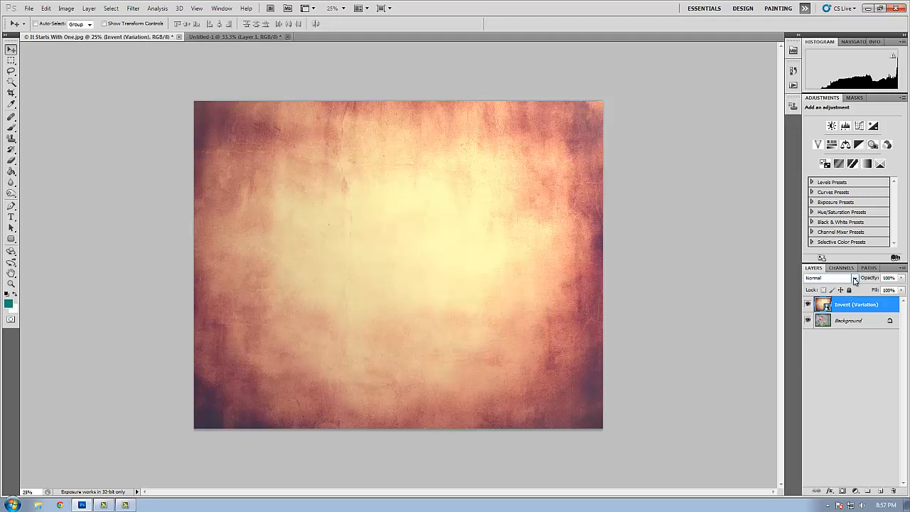
pyautogui.moveTo(827, 277)
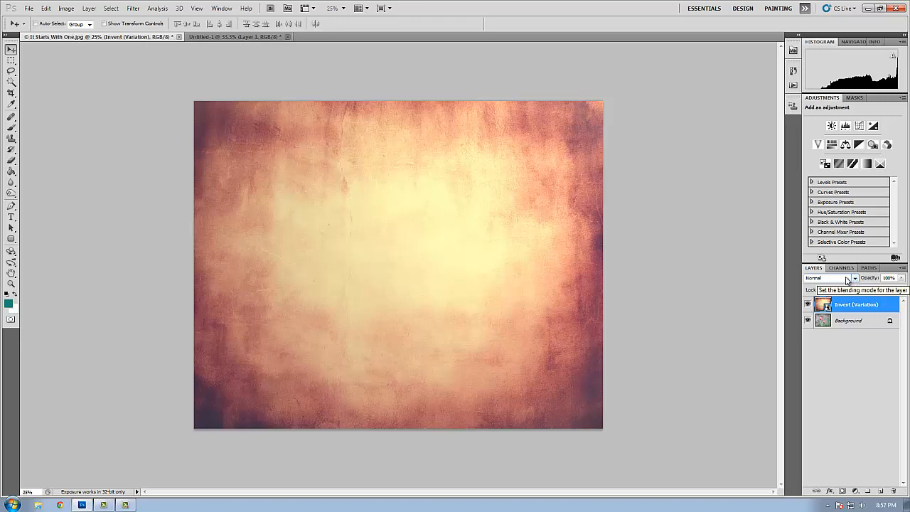
# Set the texture layer's blend mode to Soft Light so the flower shows through.
pyautogui.click(854, 277)
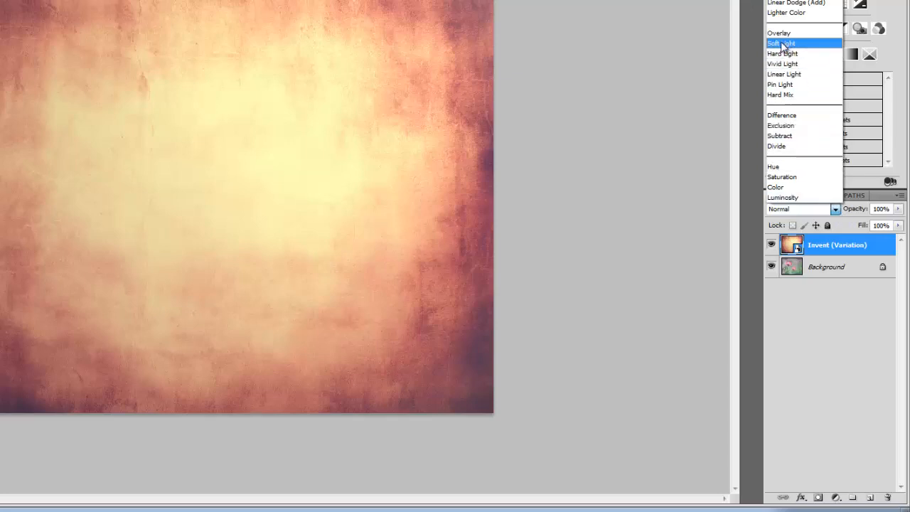
pyautogui.click(781, 43)
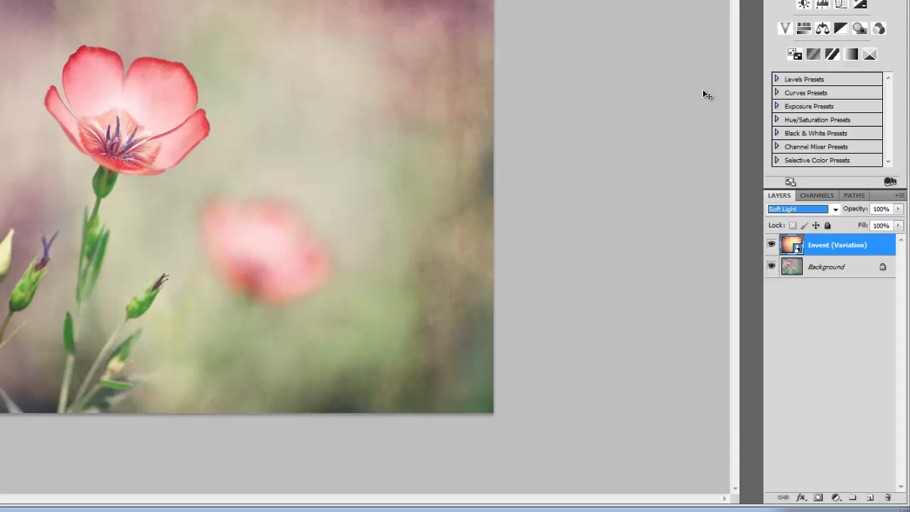
pyautogui.moveTo(455, 6)
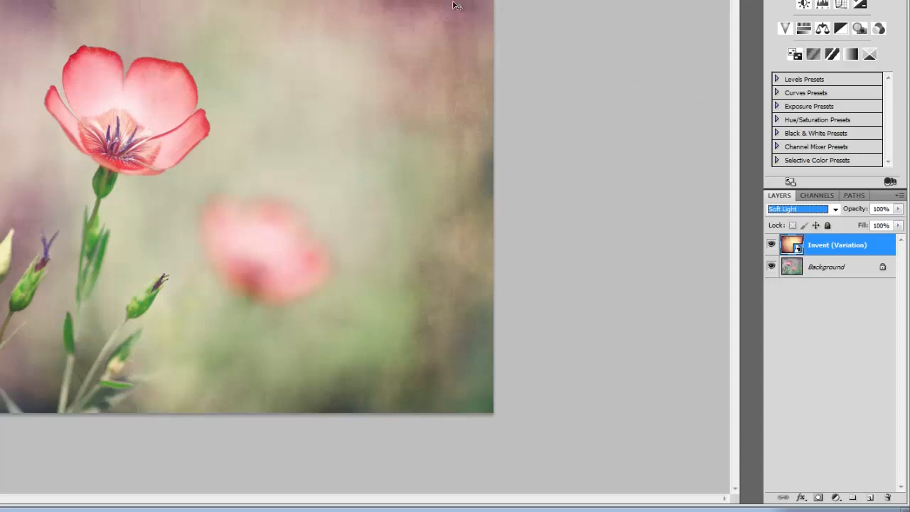
pyautogui.moveTo(429, 386)
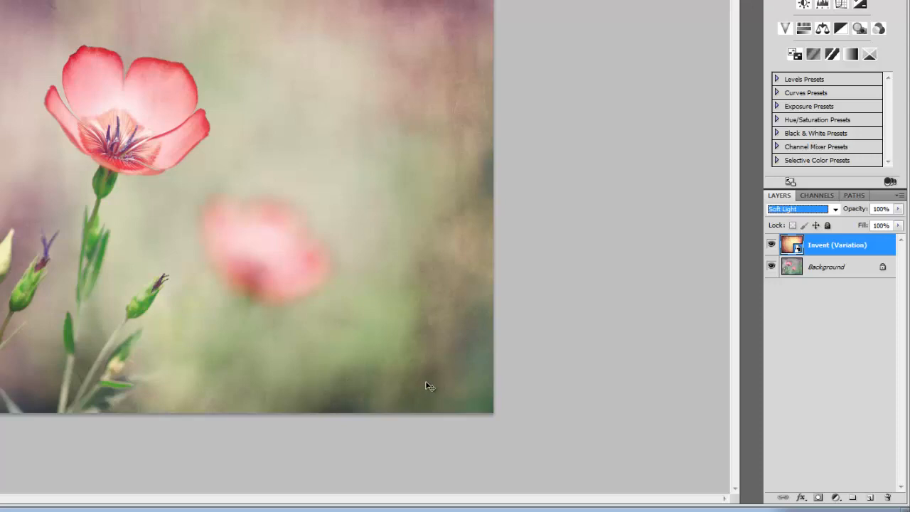
pyautogui.moveTo(582, 118)
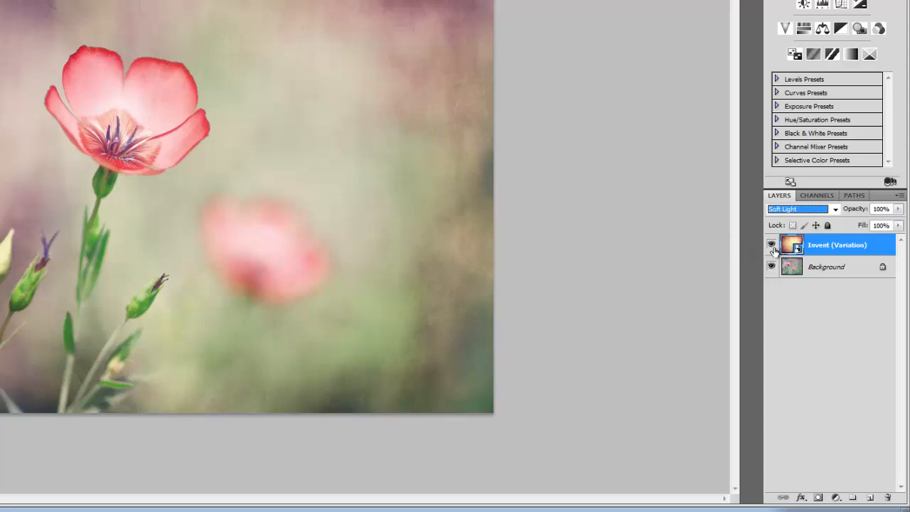
pyautogui.moveTo(771, 244)
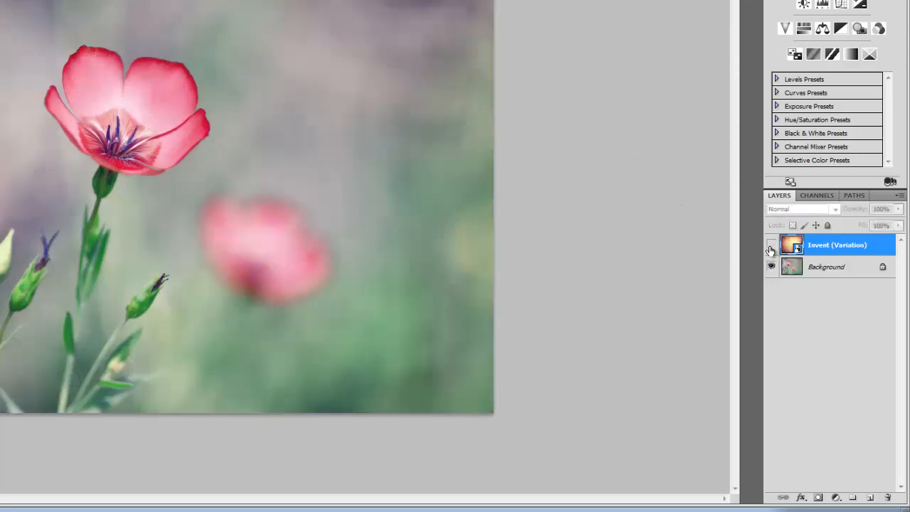
# Make the Invert (Variation) texture layer visible again over the flower.
pyautogui.click(801, 208)
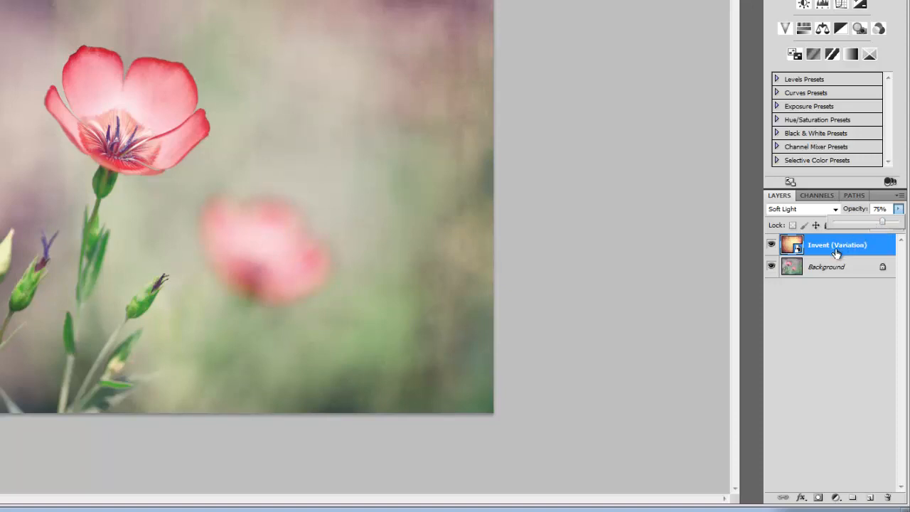
pyautogui.moveTo(838, 284)
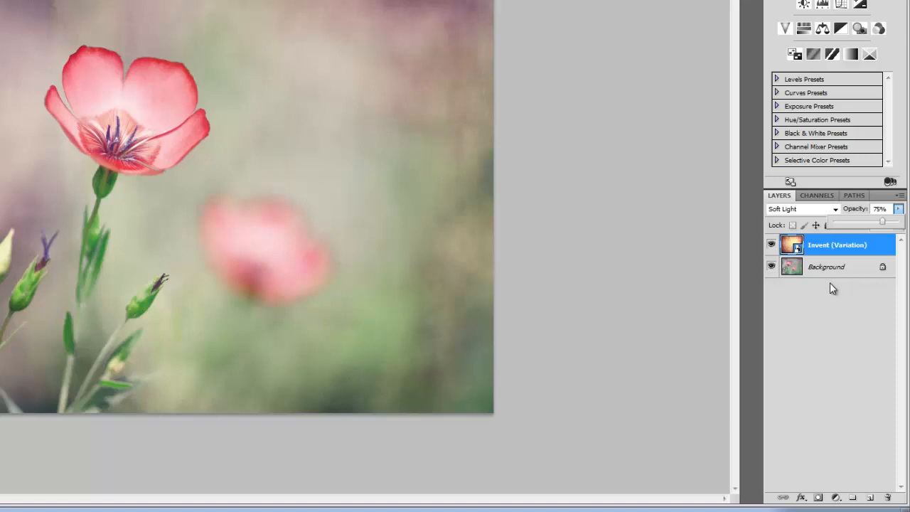
pyautogui.moveTo(831, 290)
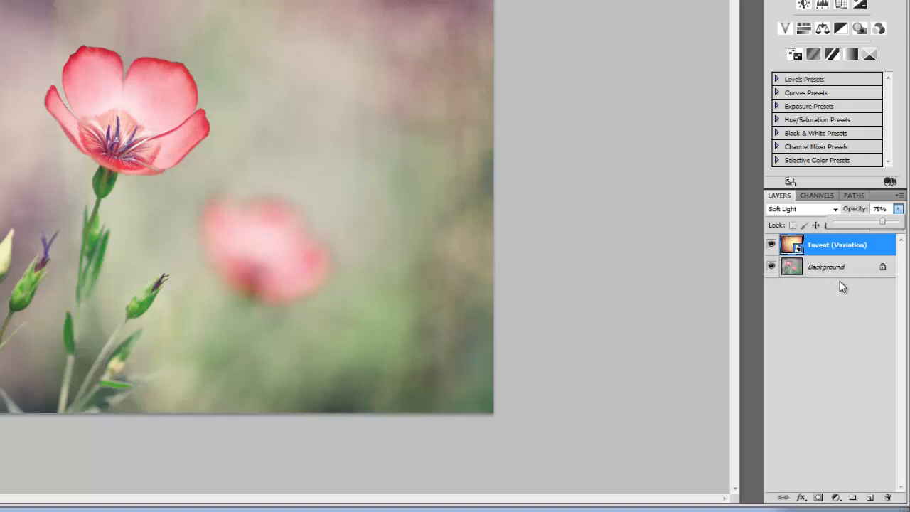
pyautogui.moveTo(846, 346)
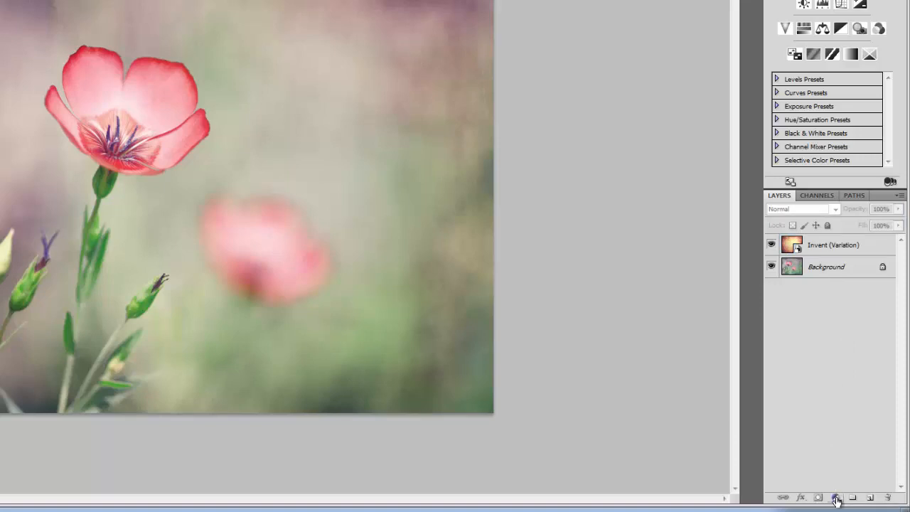
# Add a Hue/Saturation adjustment layer above the texture and try its saturation and lightness sliders.
pyautogui.click(836, 497)
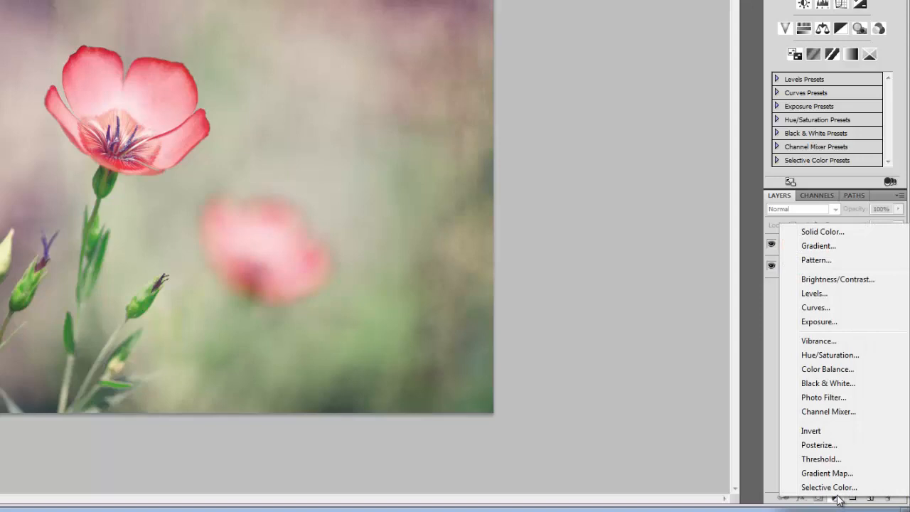
pyautogui.moveTo(830, 356)
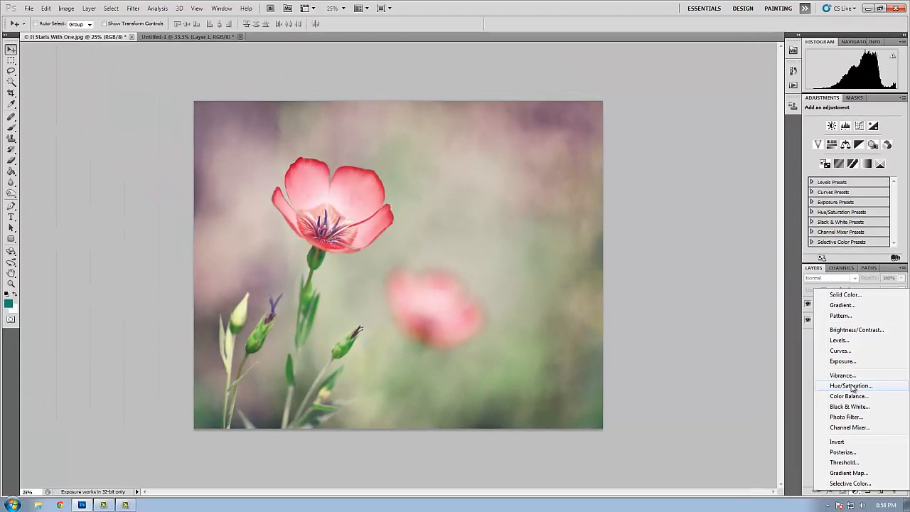
pyautogui.click(850, 385)
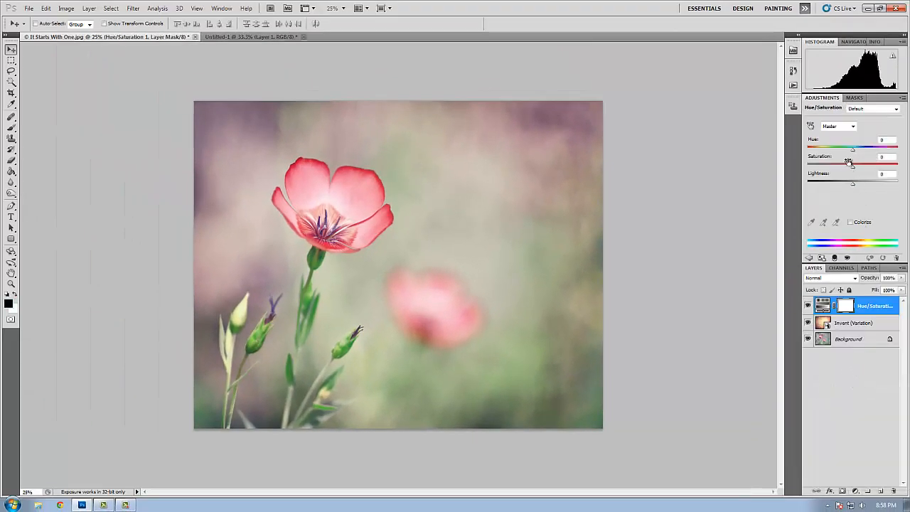
pyautogui.moveTo(861, 162); pyautogui.dragTo(853, 162)
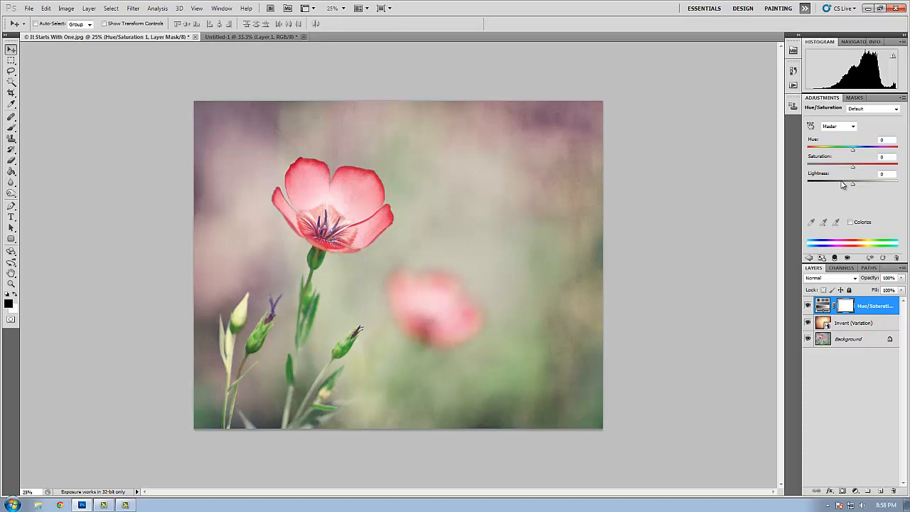
pyautogui.moveTo(854, 187)
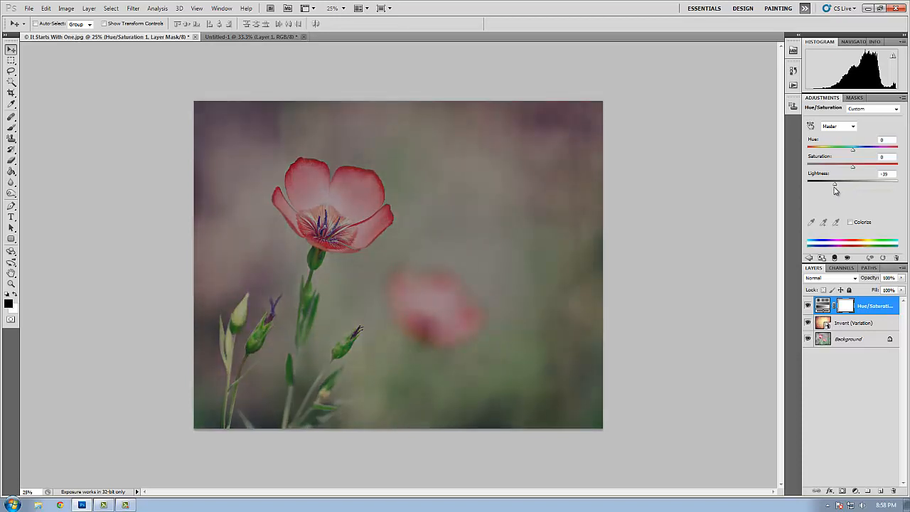
pyautogui.moveTo(835, 185); pyautogui.dragTo(861, 185)
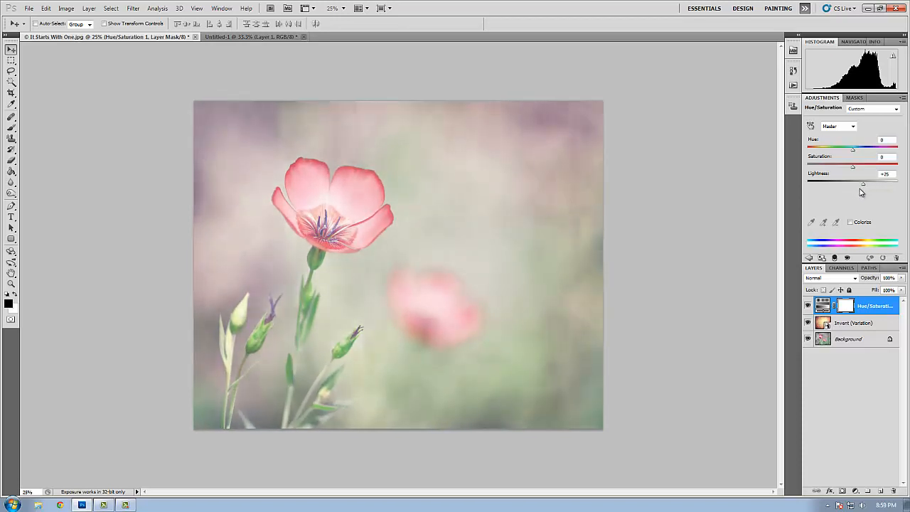
pyautogui.moveTo(862, 185); pyautogui.dragTo(850, 185)
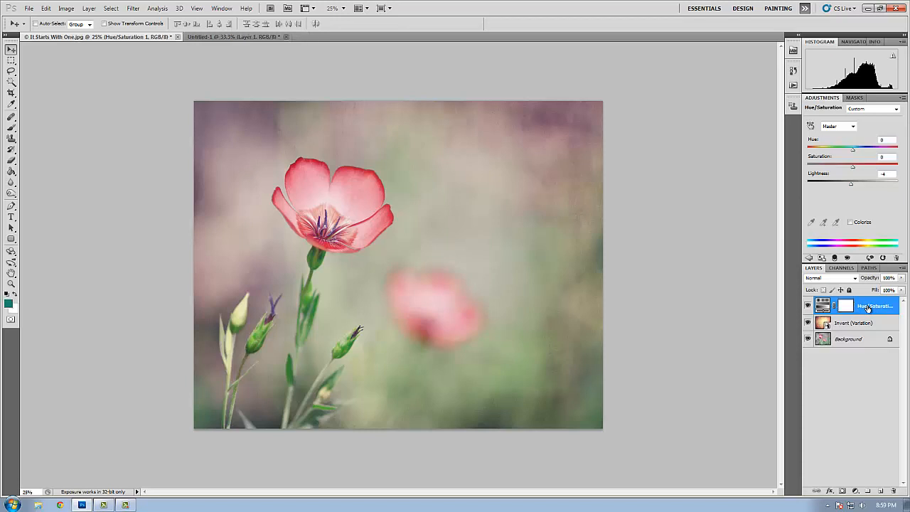
pyautogui.moveTo(861, 330)
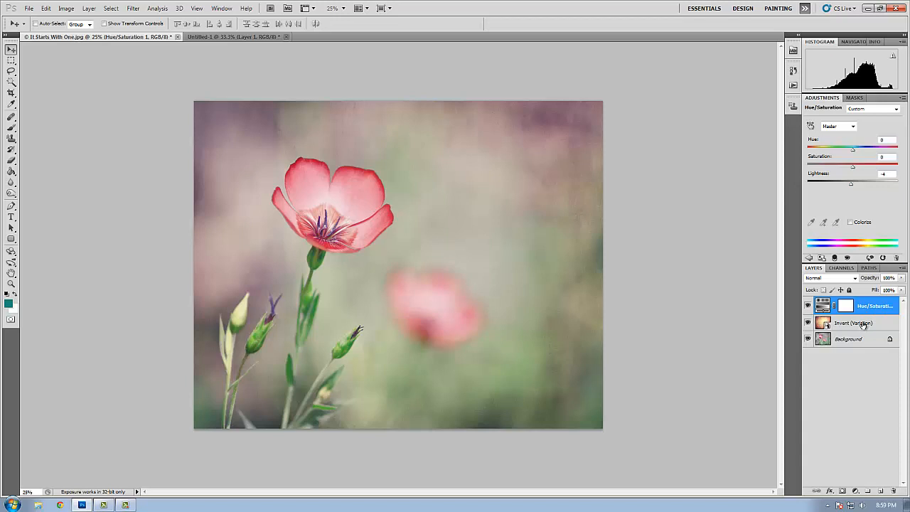
pyautogui.moveTo(862, 324)
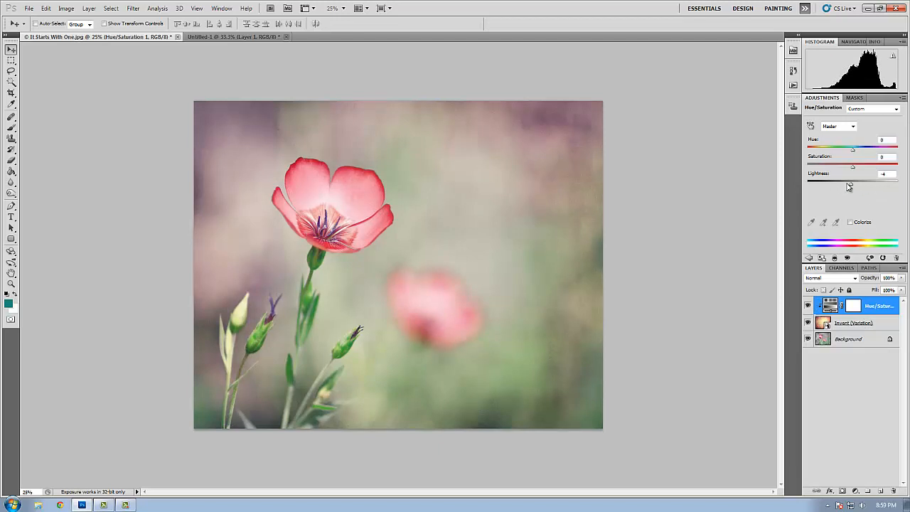
pyautogui.moveTo(853, 188)
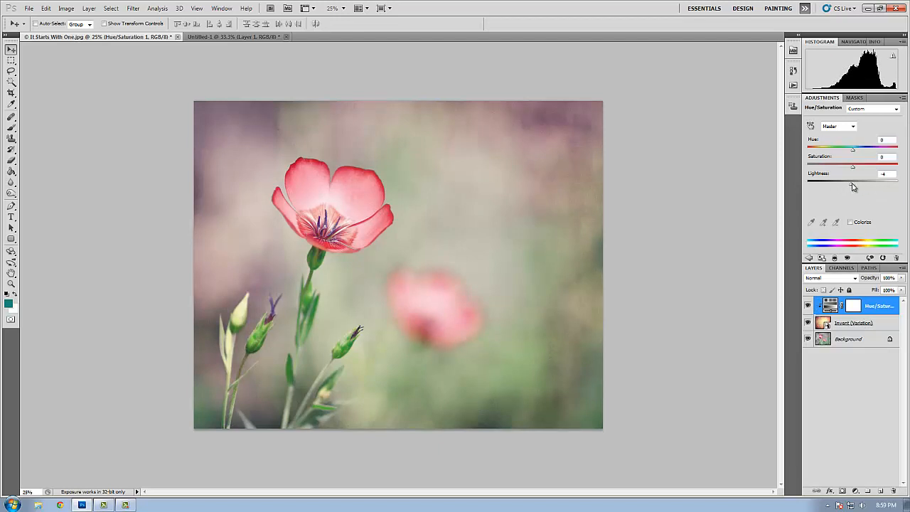
# Lower the texture's lightness to about -19.
pyautogui.moveTo(853, 186); pyautogui.dragTo(852, 184)
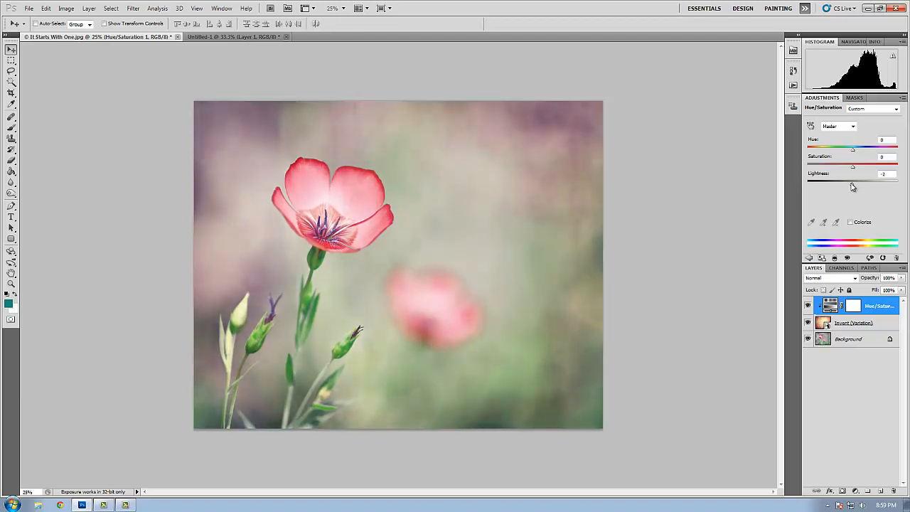
pyautogui.moveTo(853, 182); pyautogui.dragTo(845, 182)
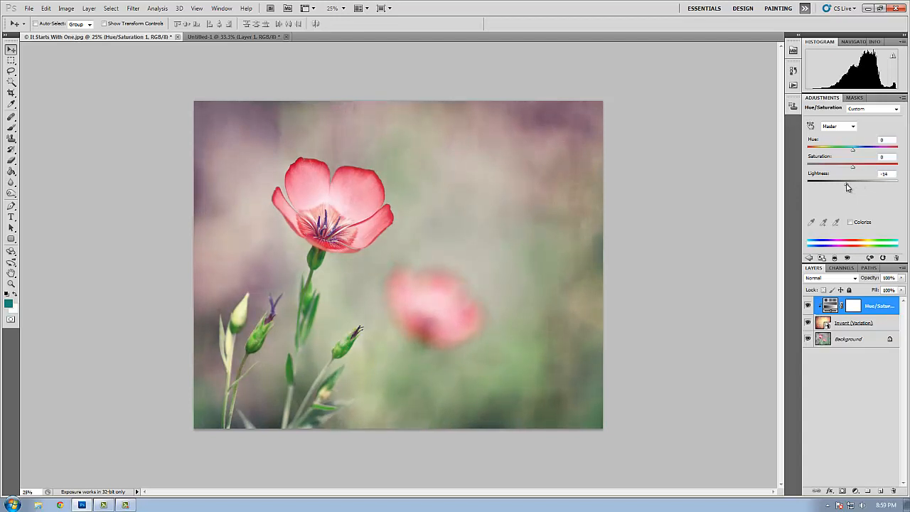
pyautogui.moveTo(852, 182); pyautogui.dragTo(847, 182)
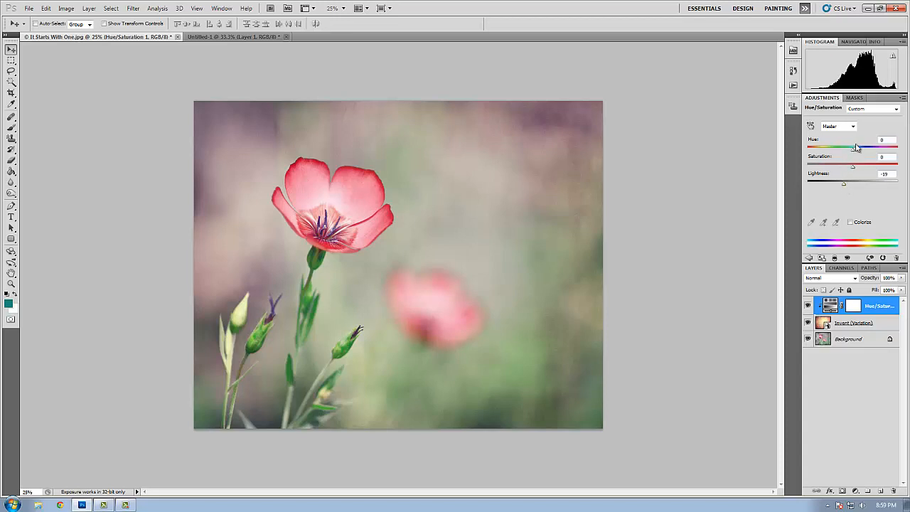
pyautogui.moveTo(853, 154)
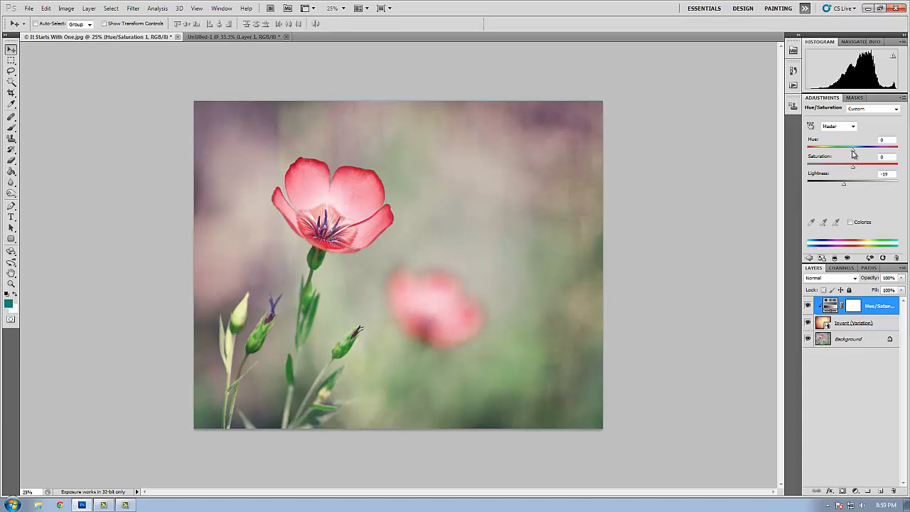
# Shift the texture's hue back and forth, settling on cooler tones.
pyautogui.moveTo(853, 147); pyautogui.dragTo(839, 146)
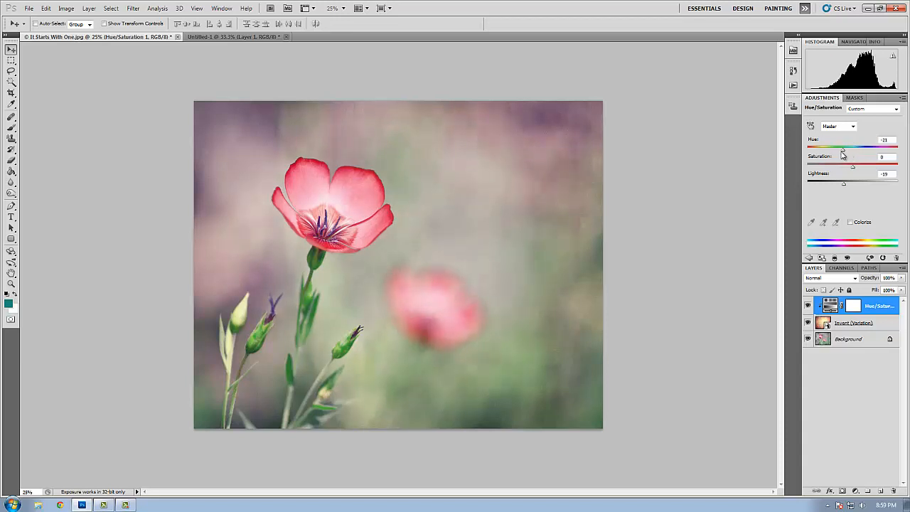
pyautogui.moveTo(841, 151); pyautogui.dragTo(866, 151)
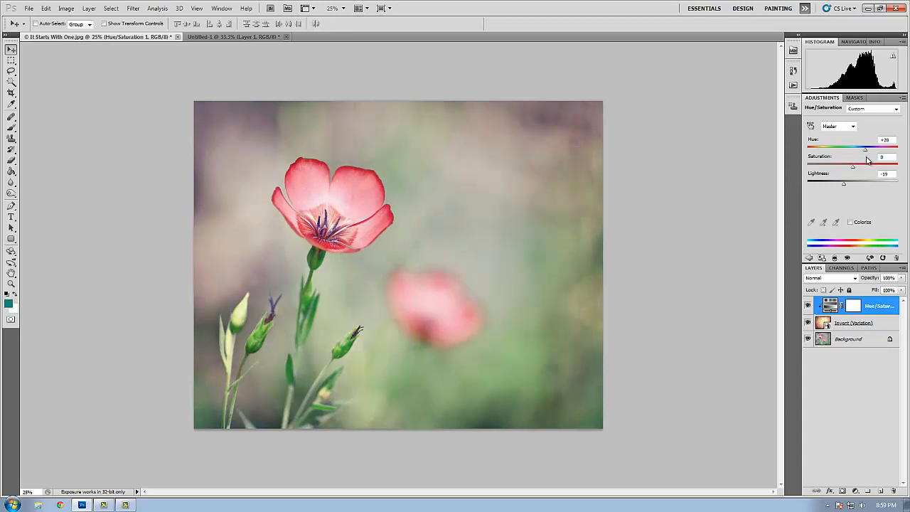
pyautogui.moveTo(864, 149); pyautogui.dragTo(837, 149)
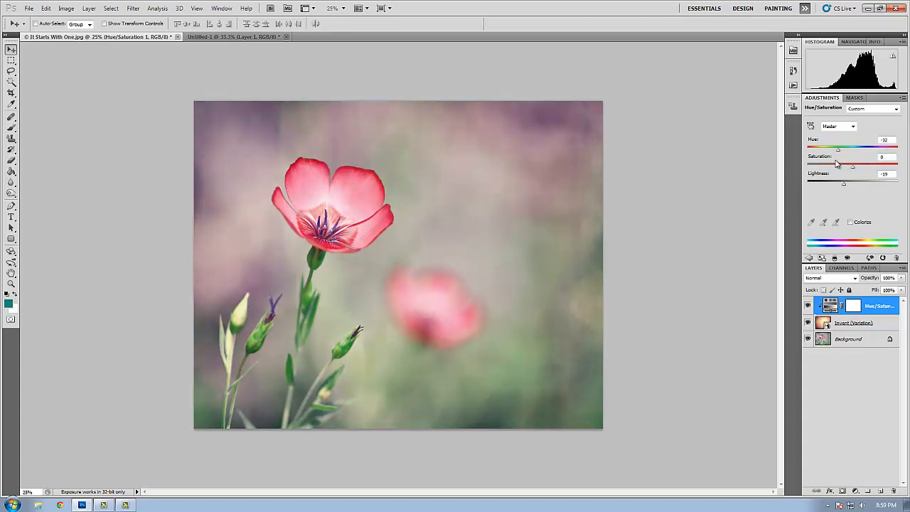
pyautogui.moveTo(838, 149); pyautogui.dragTo(868, 149)
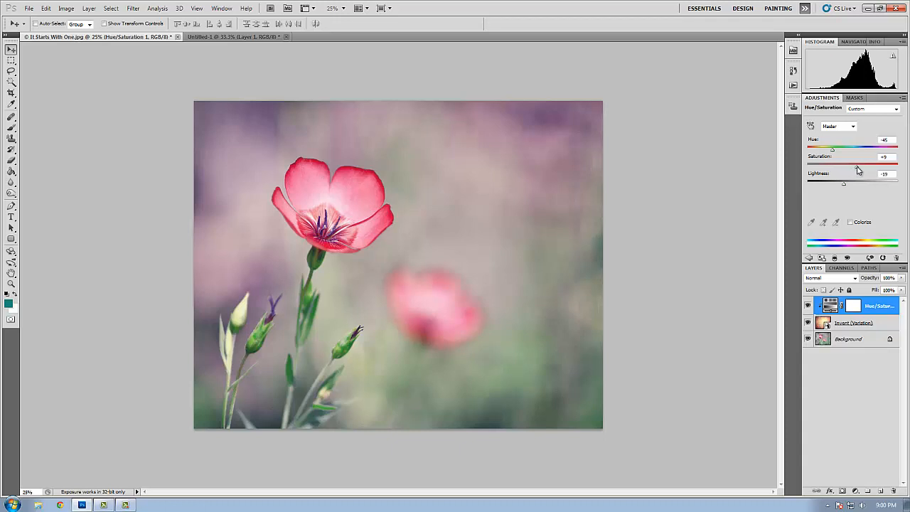
# Raise the texture's saturation to about +33.
pyautogui.moveTo(843, 163); pyautogui.dragTo(864, 163)
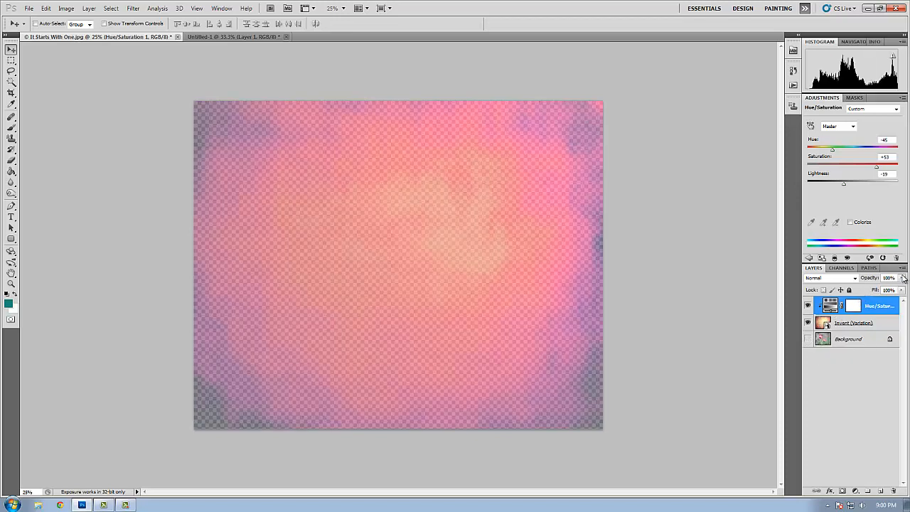
# Show the flower photo again beneath the recolored purplish-pink texture.
pyautogui.click(855, 322)
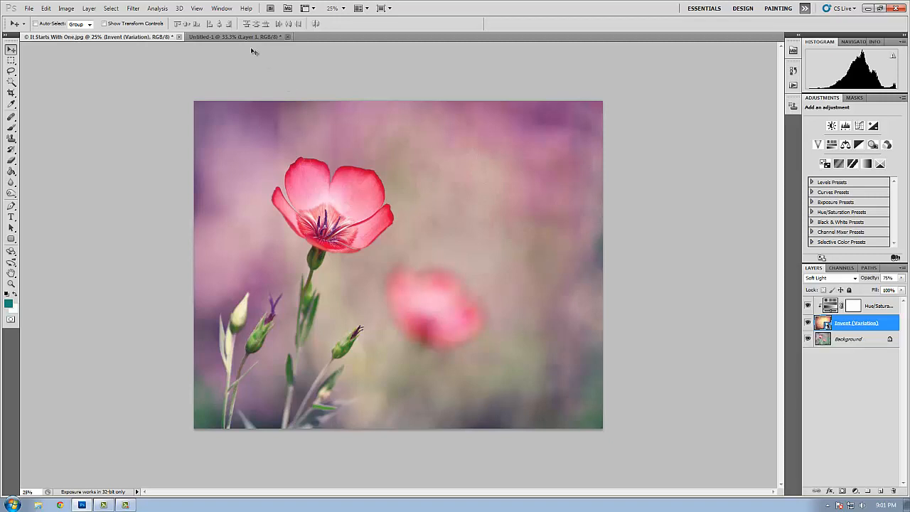
# Switch to the teal untitled canvas and select the Healing Brush Tool sampling the current layer.
pyautogui.click(234, 37)
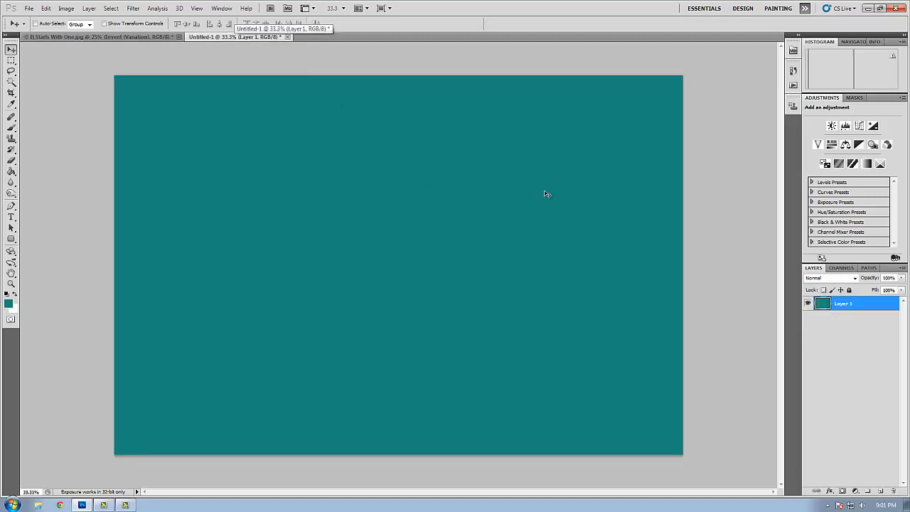
pyautogui.moveTo(387, 256)
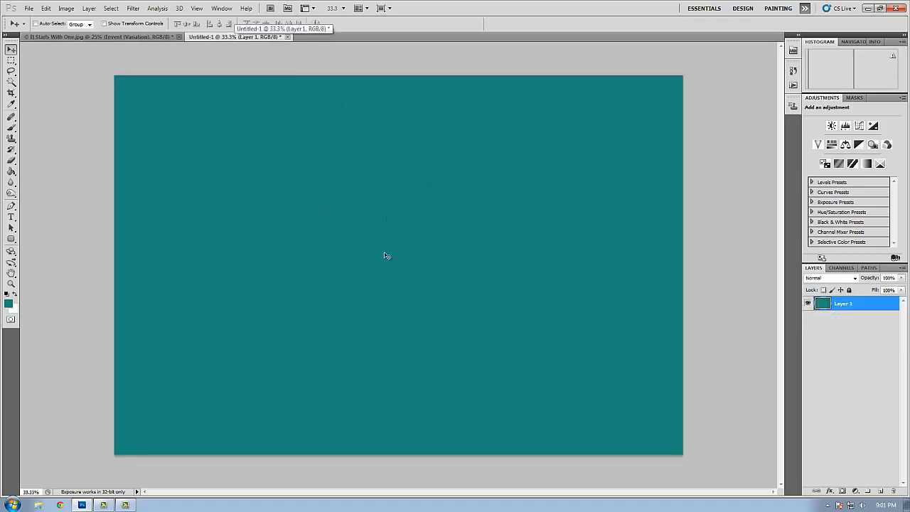
pyautogui.moveTo(308, 216)
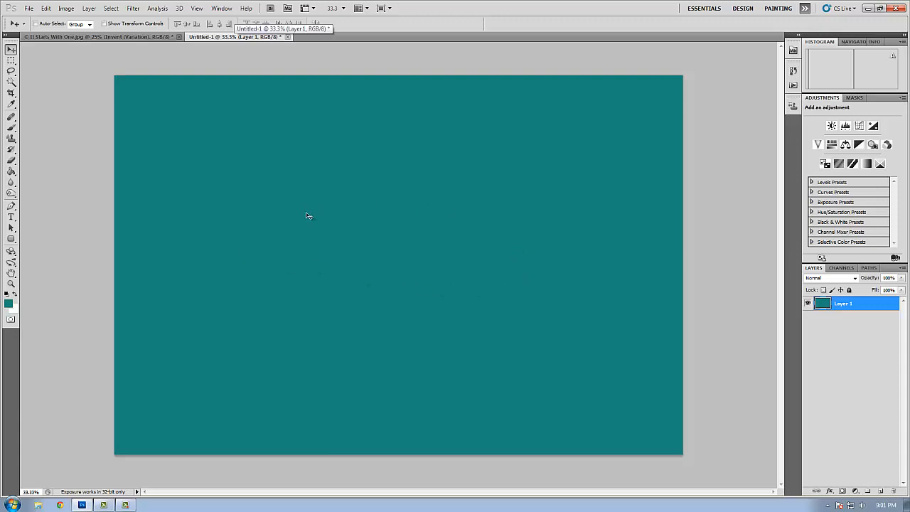
pyautogui.moveTo(297, 223)
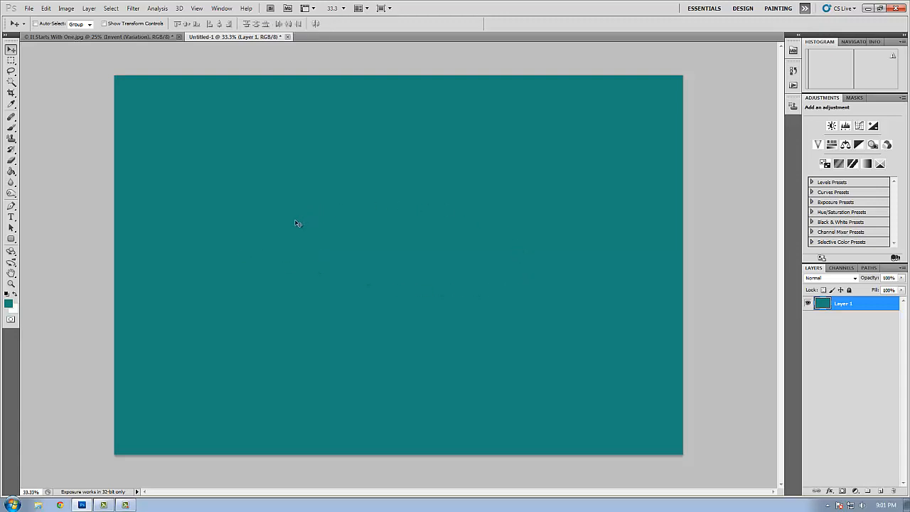
pyautogui.moveTo(62, 130)
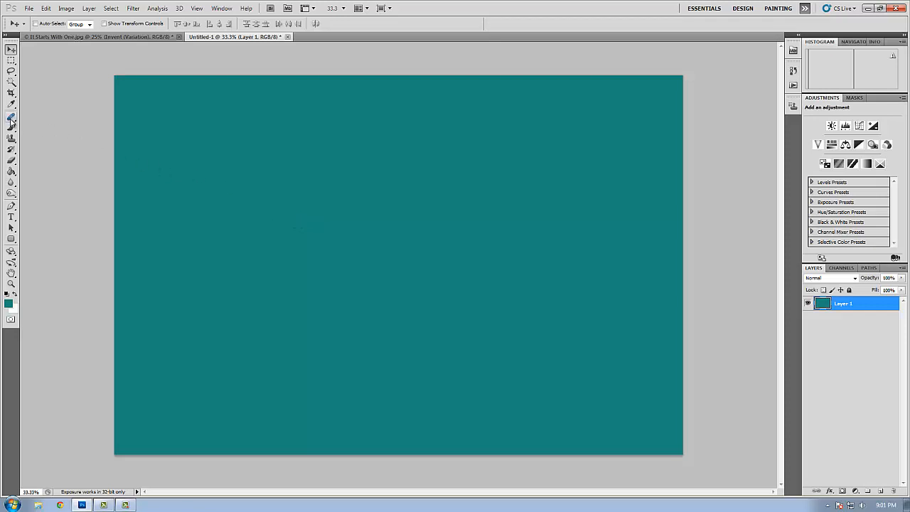
pyautogui.click(11, 117)
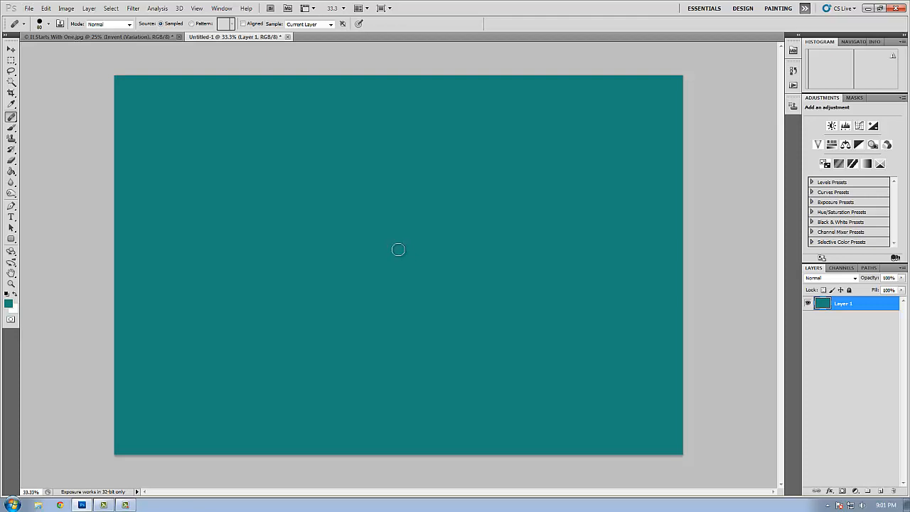
pyautogui.moveTo(407, 248)
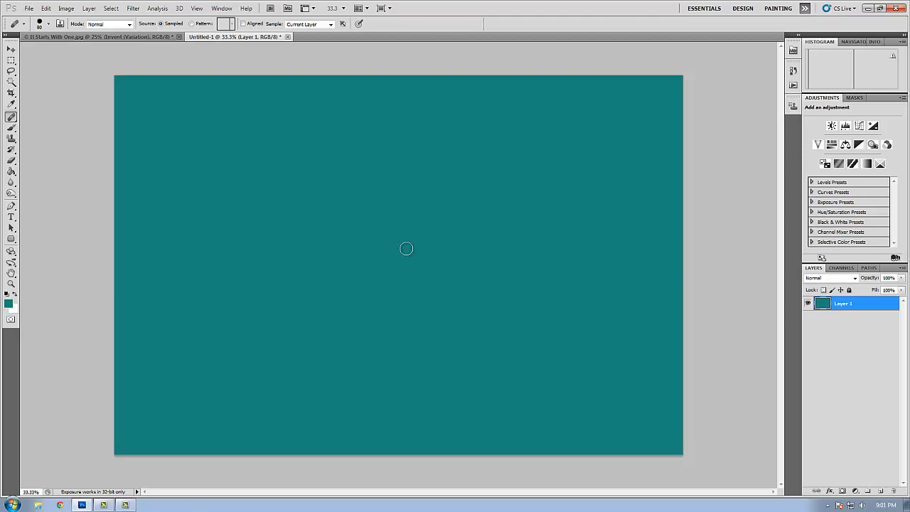
pyautogui.moveTo(417, 265)
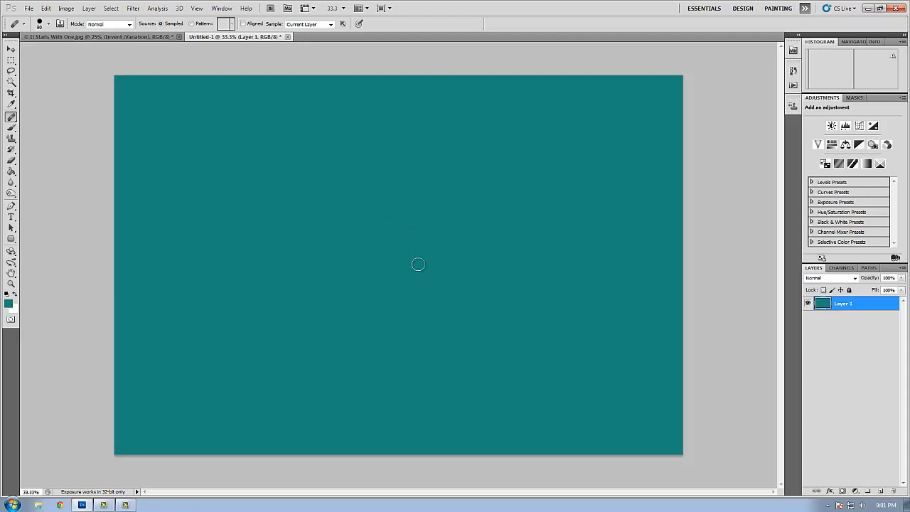
pyautogui.moveTo(68, 41)
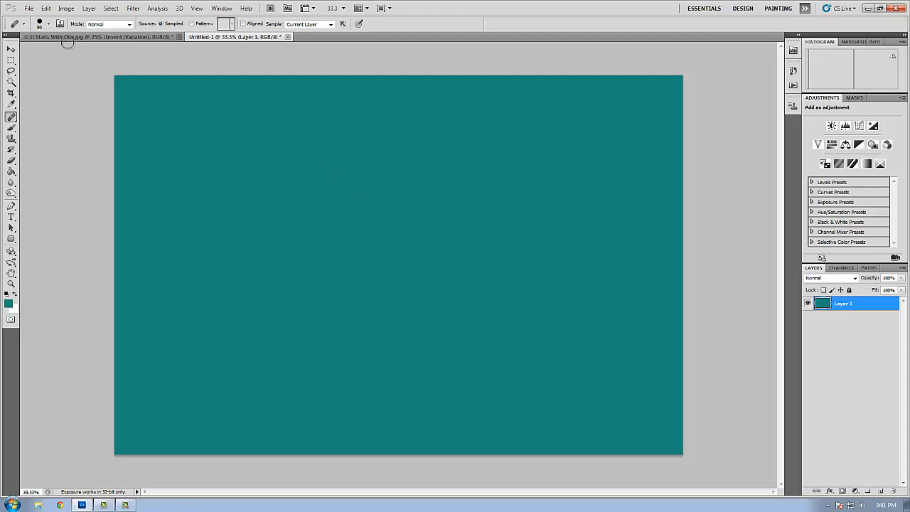
pyautogui.moveTo(64, 37)
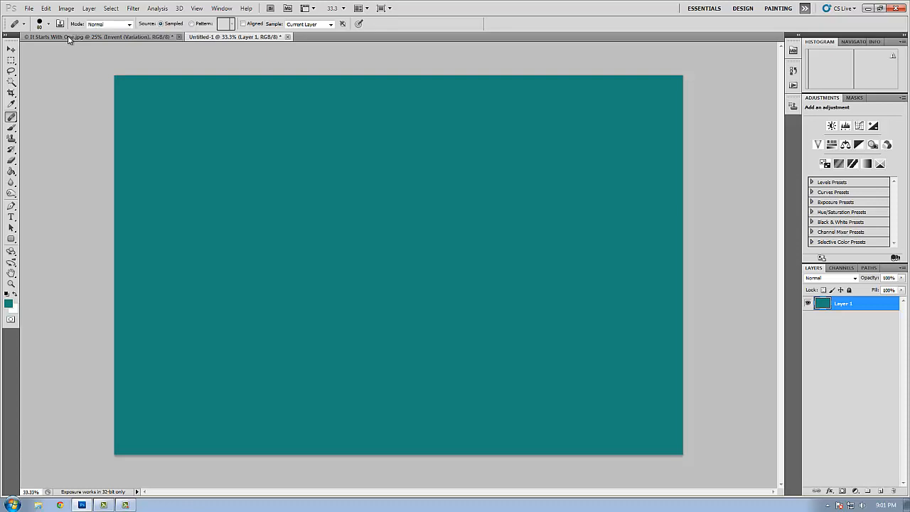
# Return to the flower photo and rasterize the texture smart object so it can be healed.
pyautogui.click(100, 37)
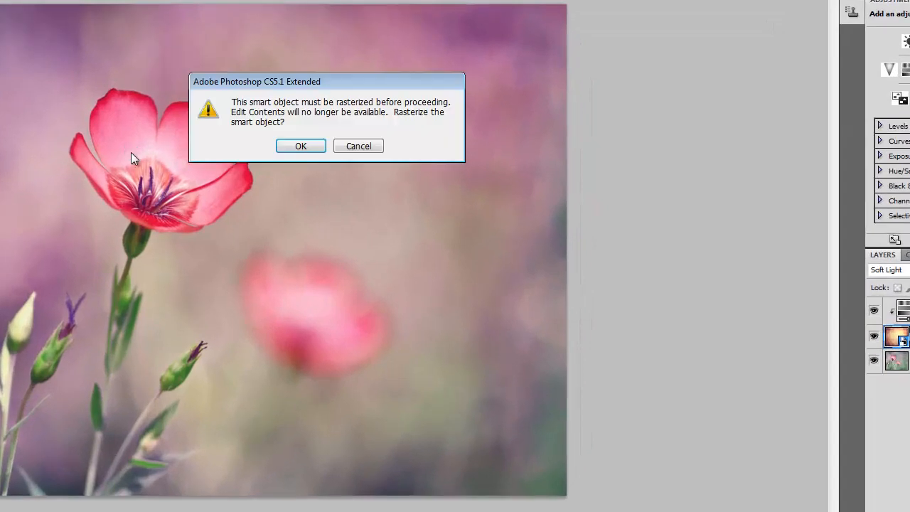
pyautogui.moveTo(156, 156)
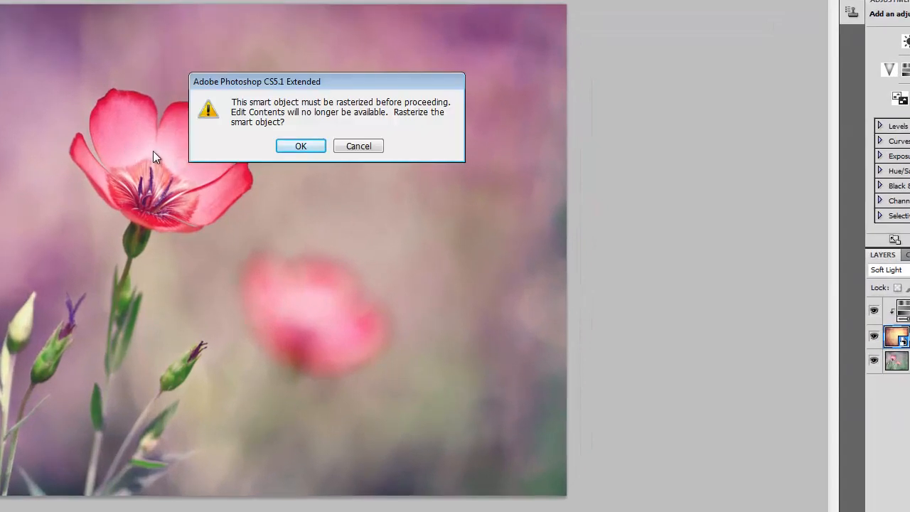
pyautogui.moveTo(276, 127)
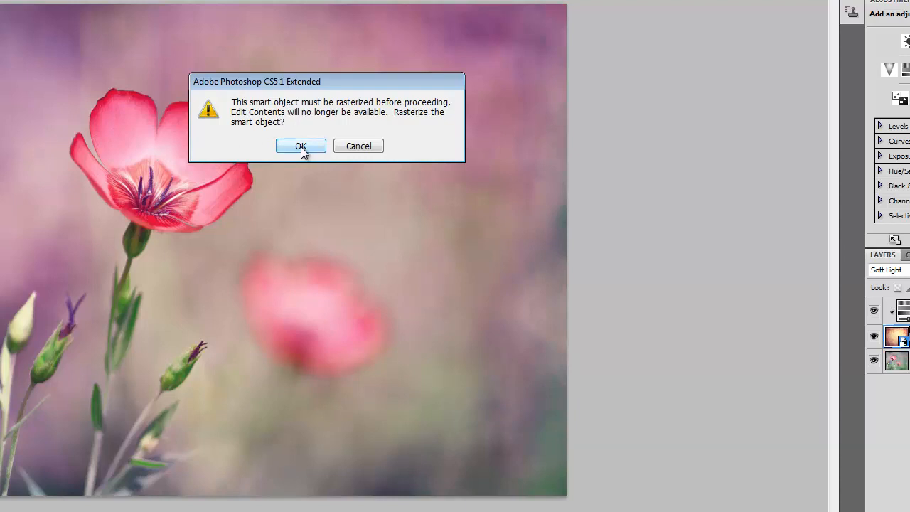
pyautogui.click(301, 145)
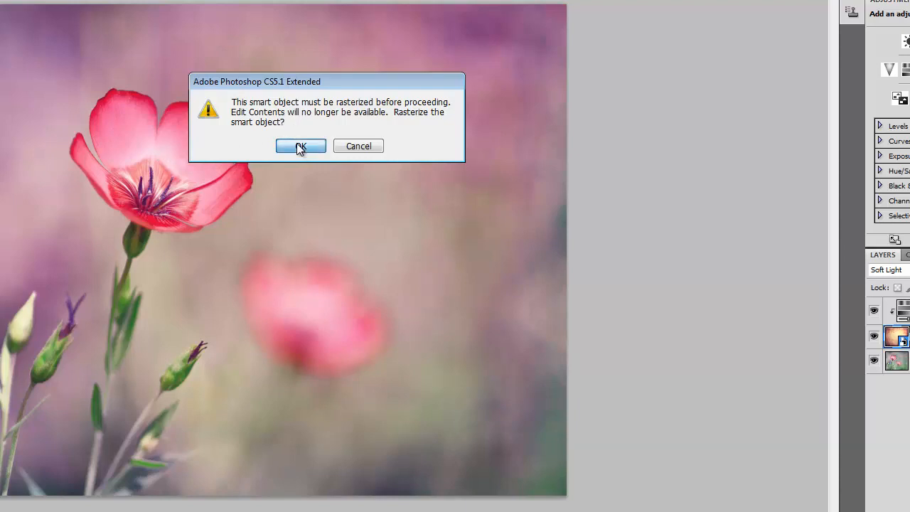
pyautogui.click(300, 145)
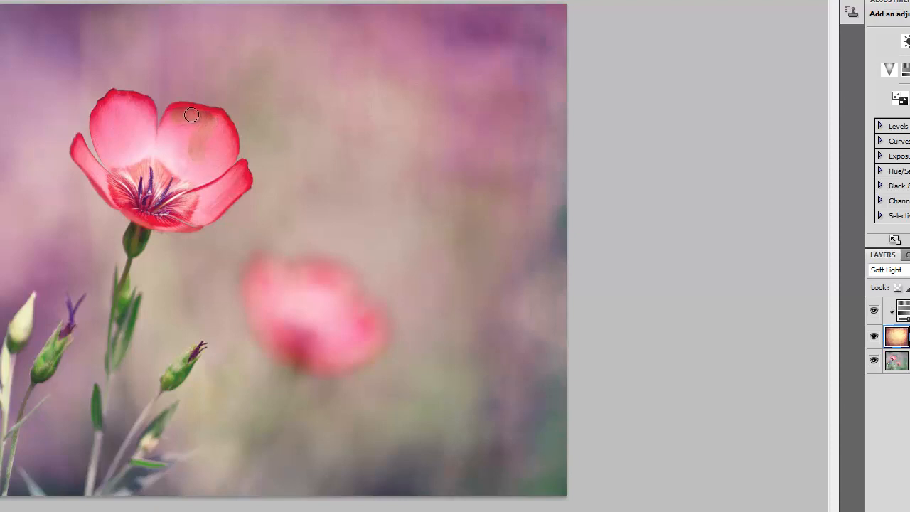
# Heal texture off the upper-right, top, centre and lower petals of the red flower.
pyautogui.moveTo(192, 115); pyautogui.dragTo(176, 160)
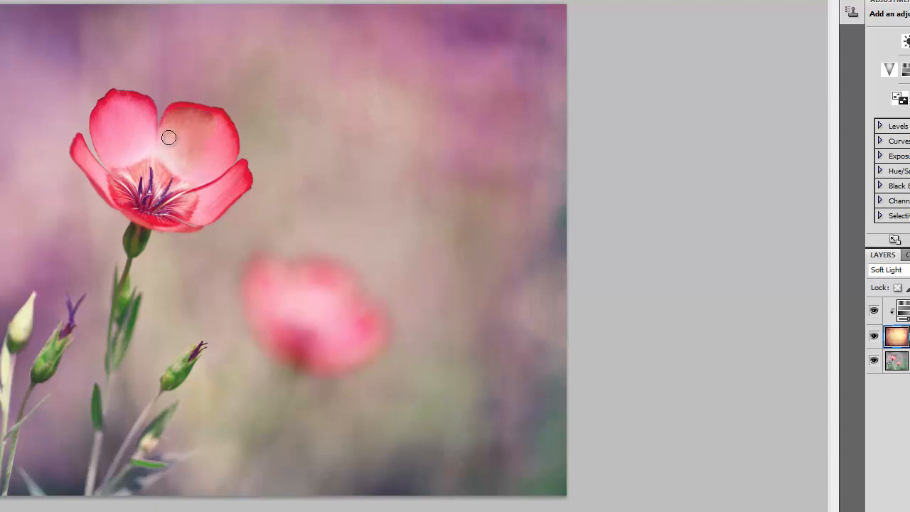
pyautogui.moveTo(168, 136); pyautogui.dragTo(219, 127)
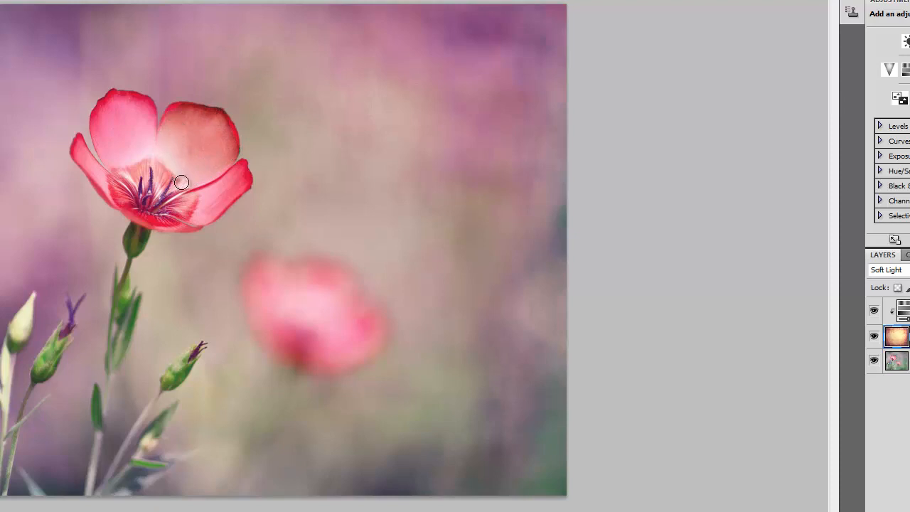
pyautogui.moveTo(181, 181); pyautogui.dragTo(192, 199)
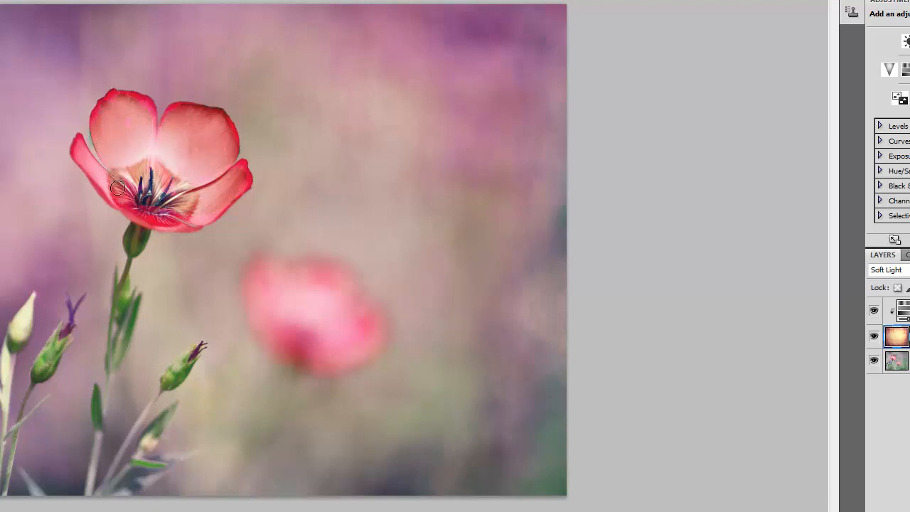
pyautogui.moveTo(120, 187); pyautogui.dragTo(182, 204)
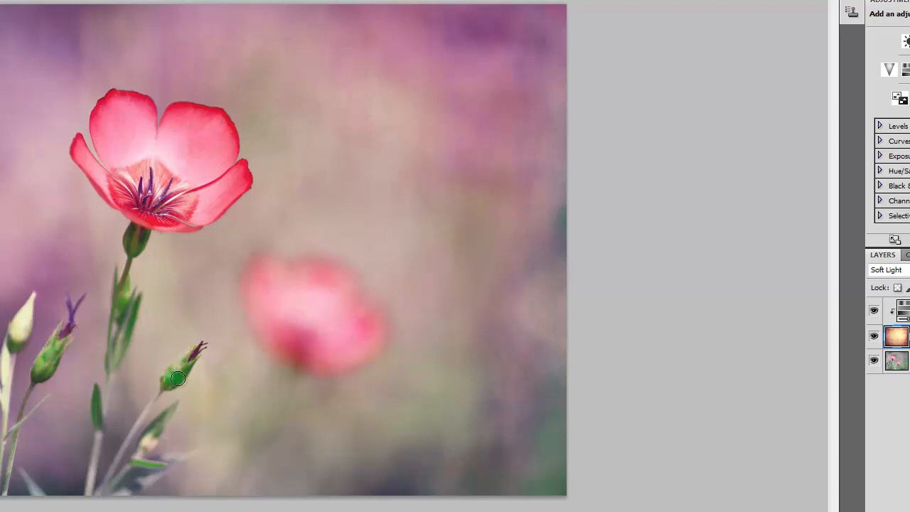
pyautogui.moveTo(186, 361)
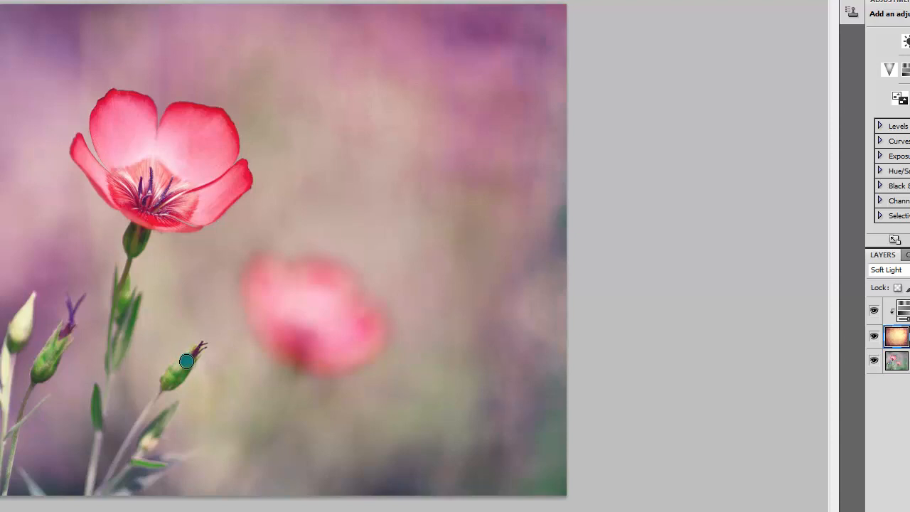
pyautogui.moveTo(179, 367)
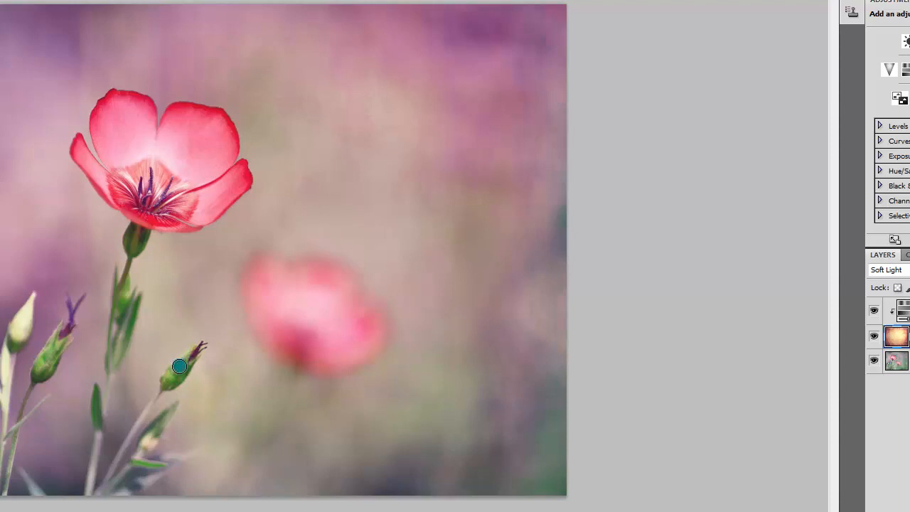